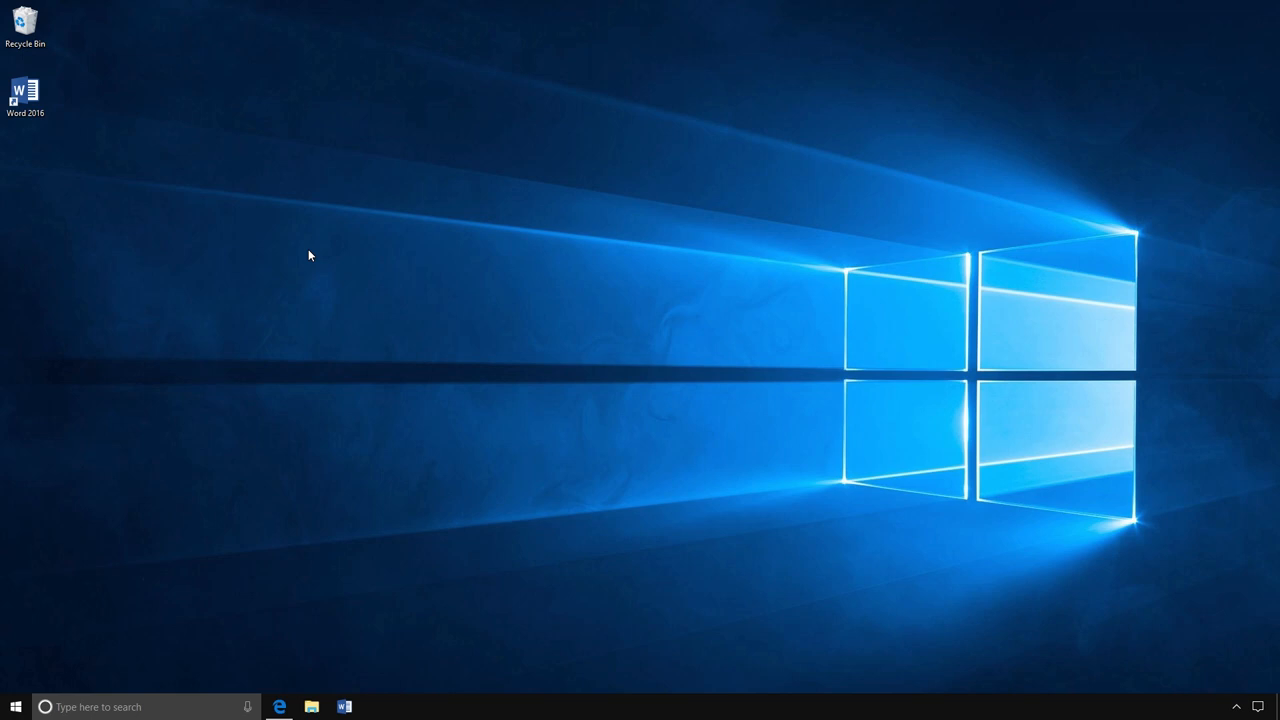
pyautogui.moveTo(40, 708)
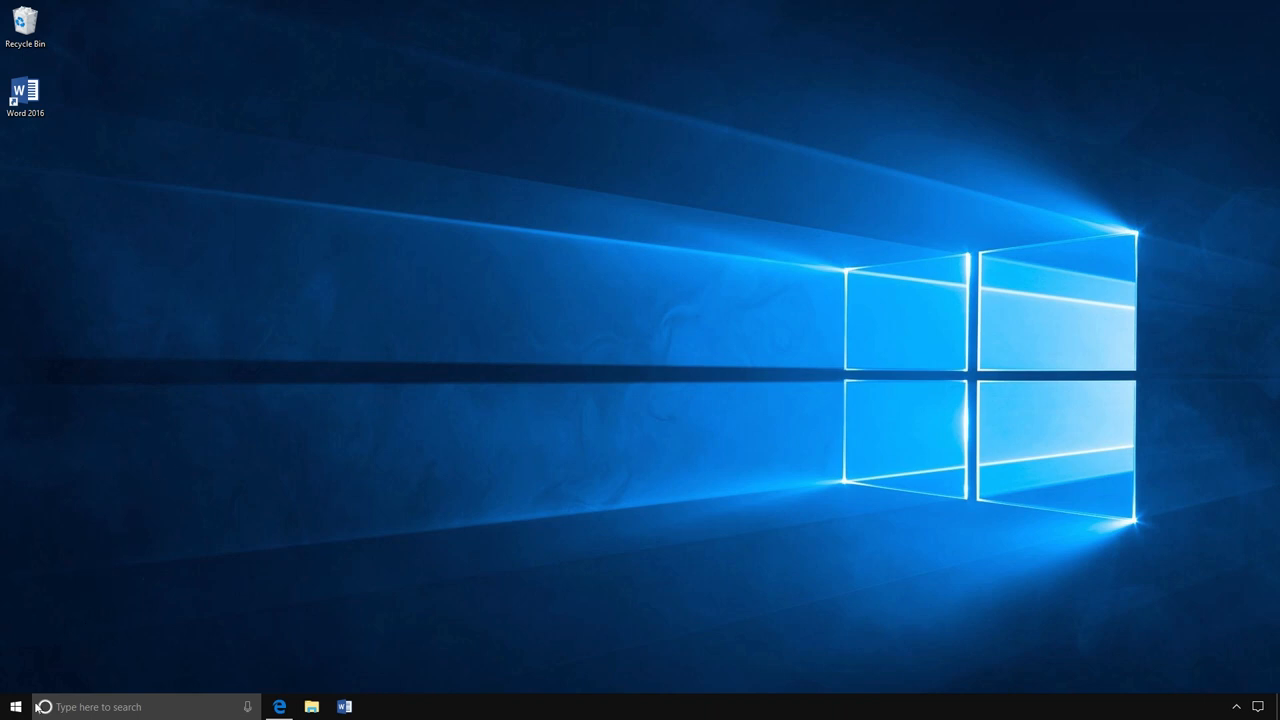
# Bring up the Start menu and scroll its alphabetical app list down to the S–W apps
pyautogui.click(16, 706)
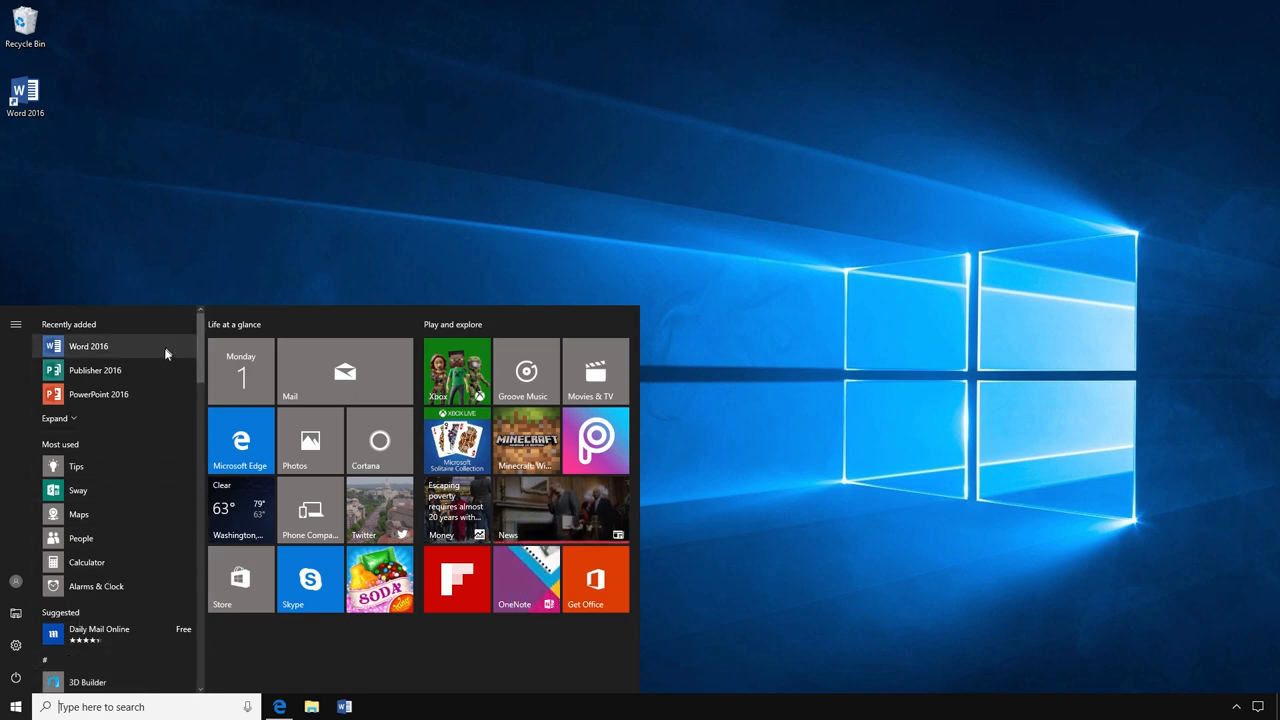
pyautogui.scroll(-3)
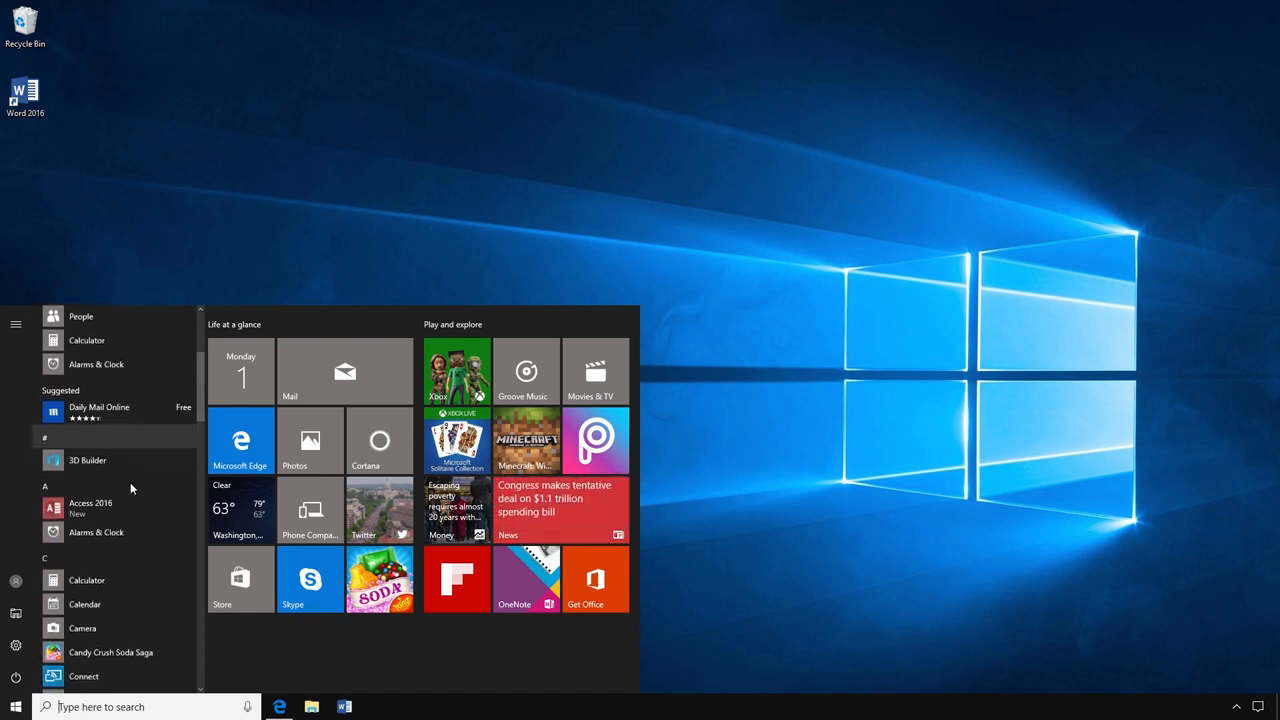
pyautogui.scroll(-3)
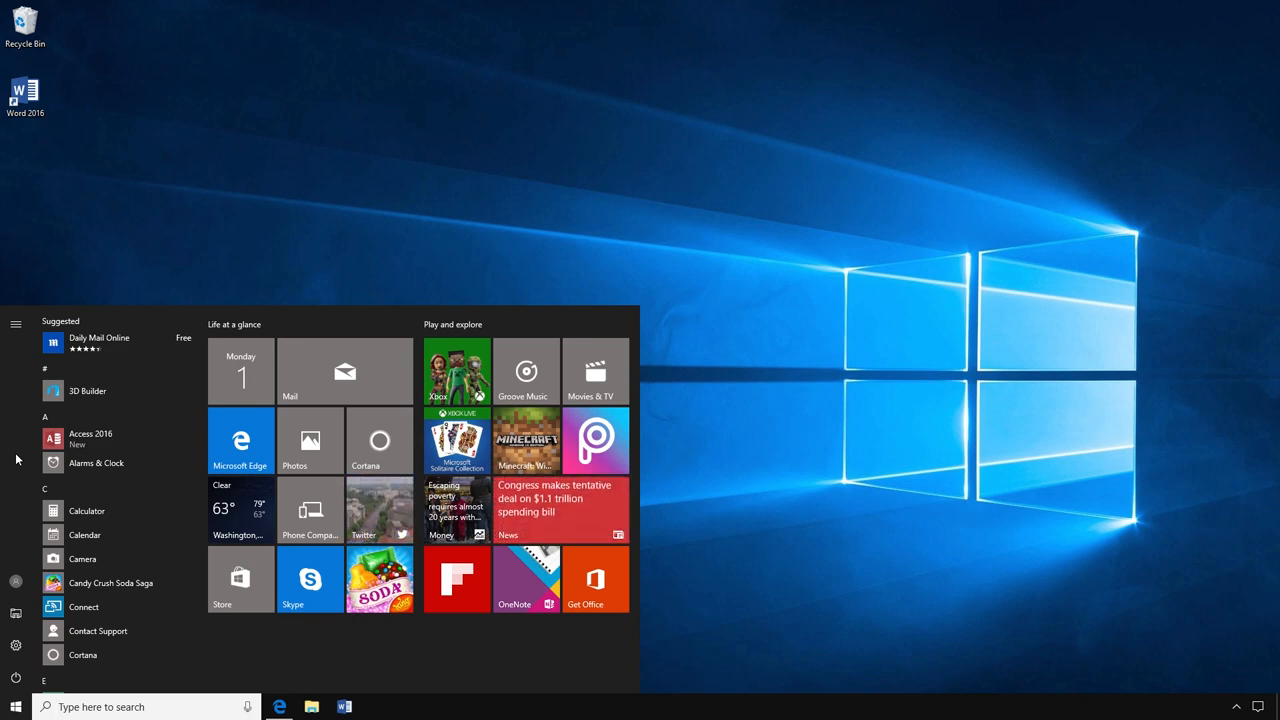
pyautogui.scroll(-3)
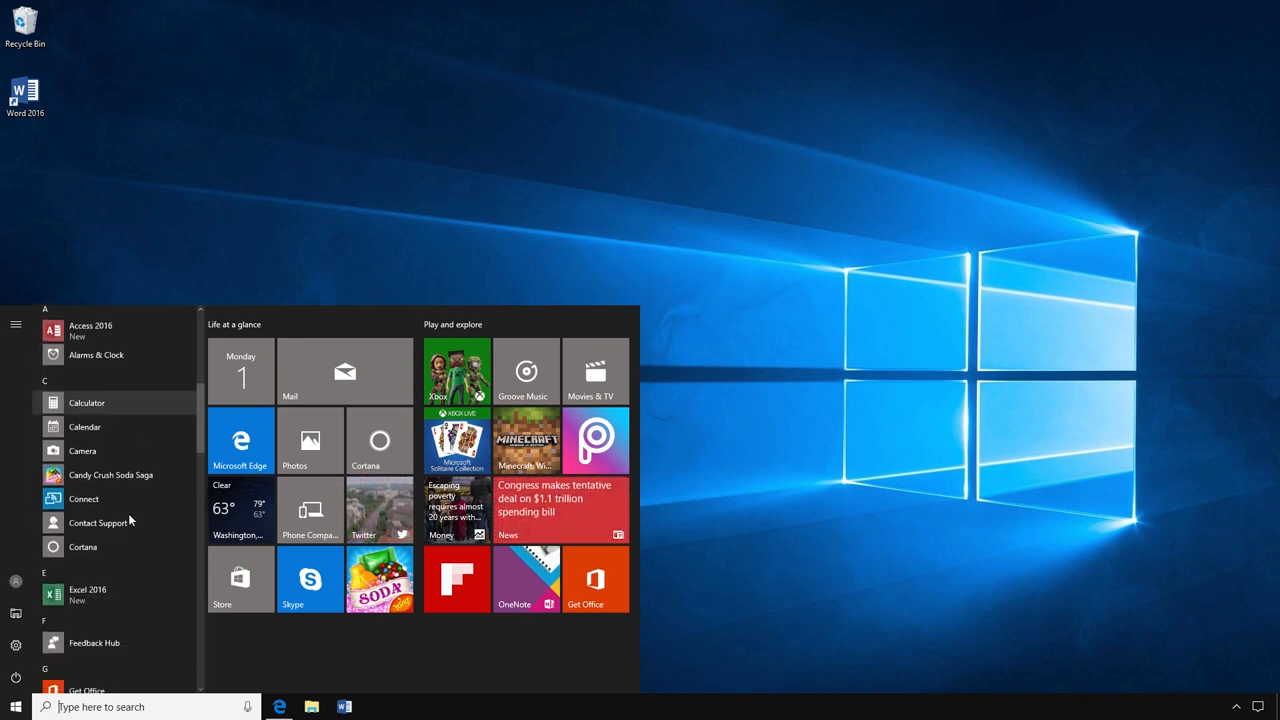
pyautogui.scroll(-3)
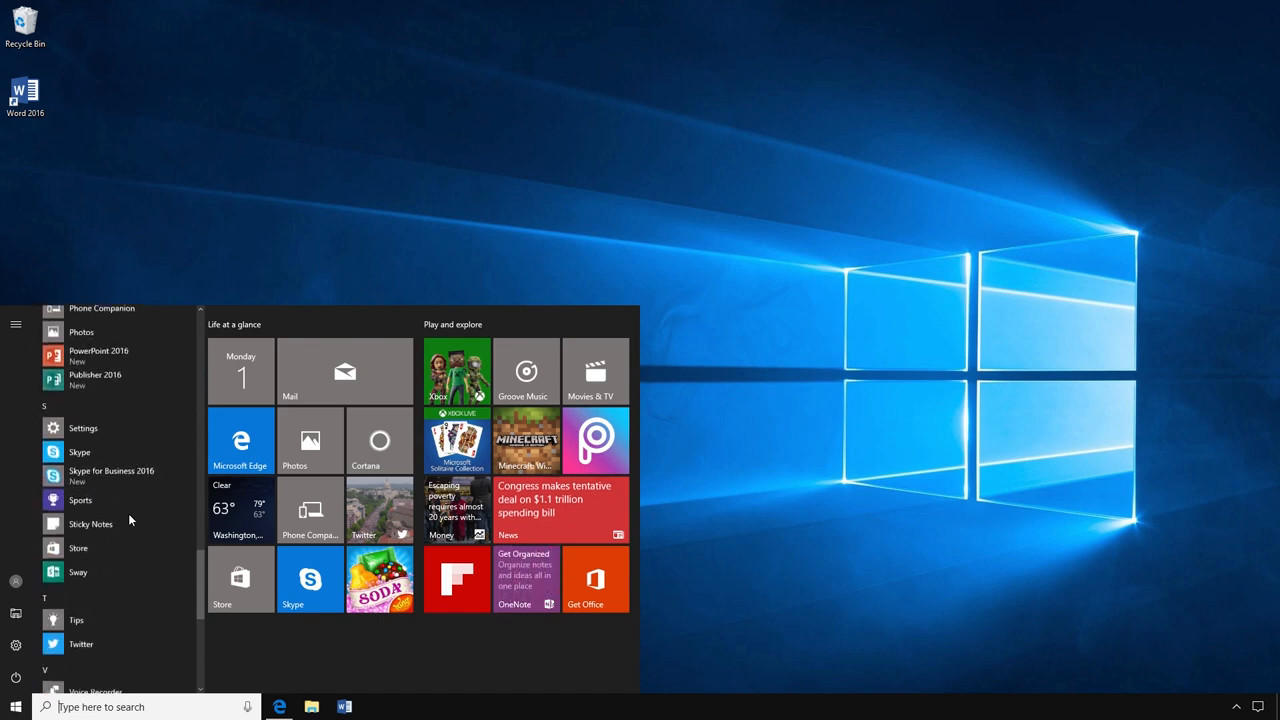
pyautogui.scroll(3)
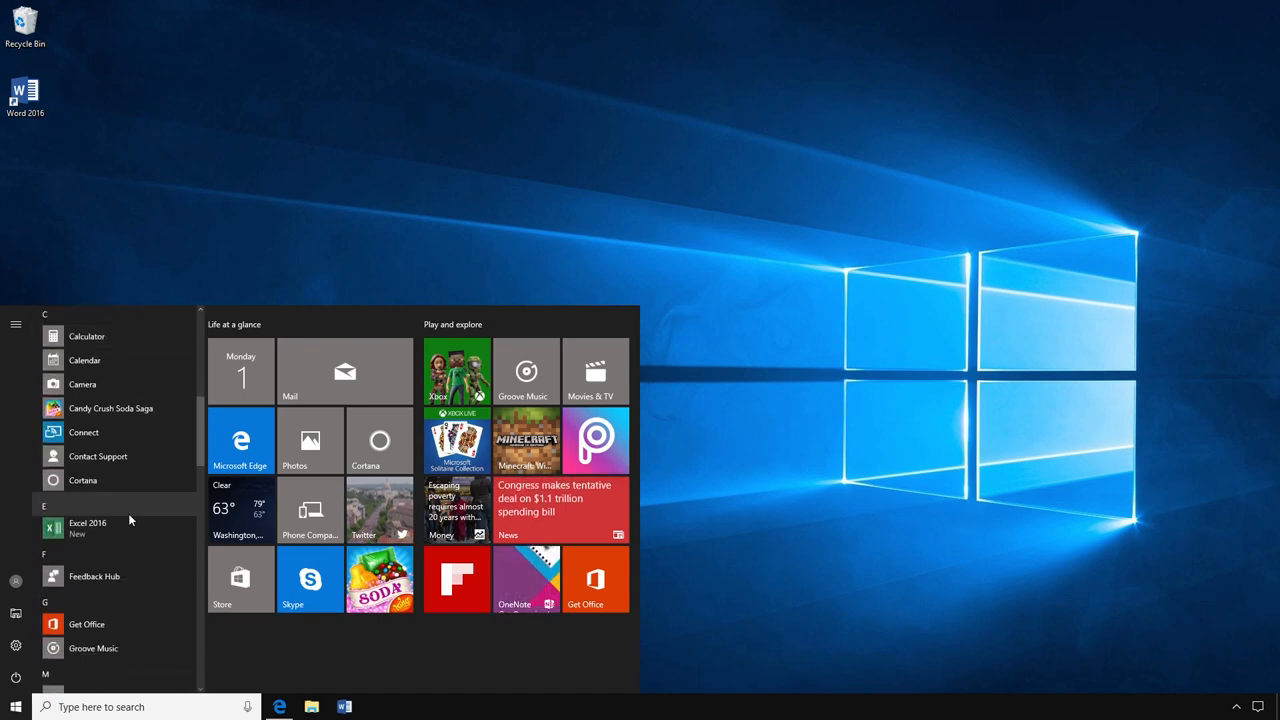
pyautogui.scroll(-3)
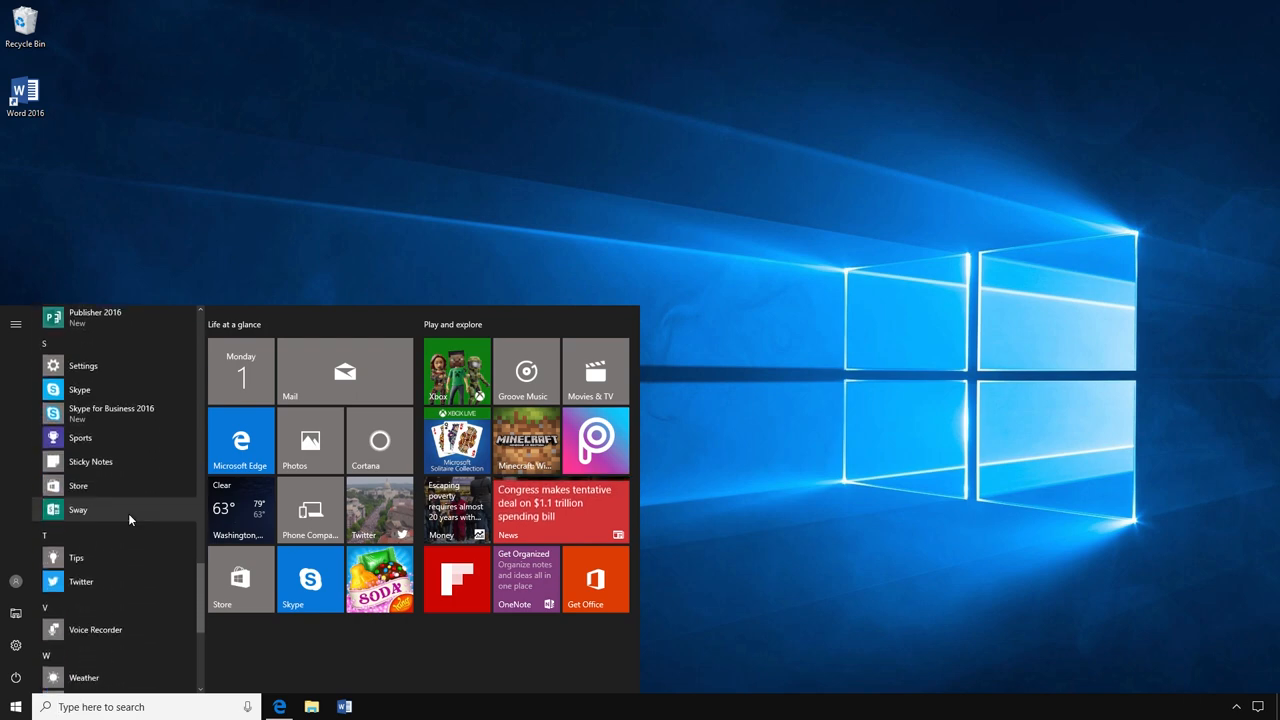
pyautogui.scroll(-3)
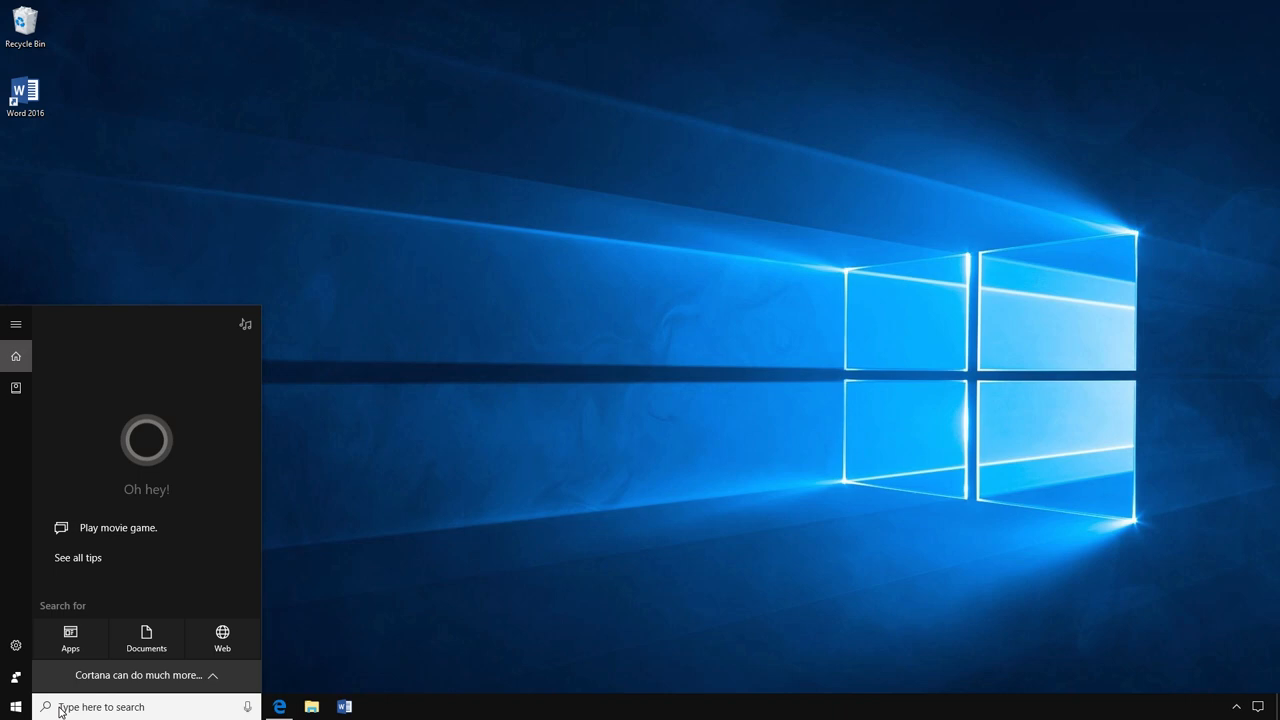
# Search the taskbar for 'word', surfacing Word 2016 as best match with WordPad below
pyautogui.write('word')
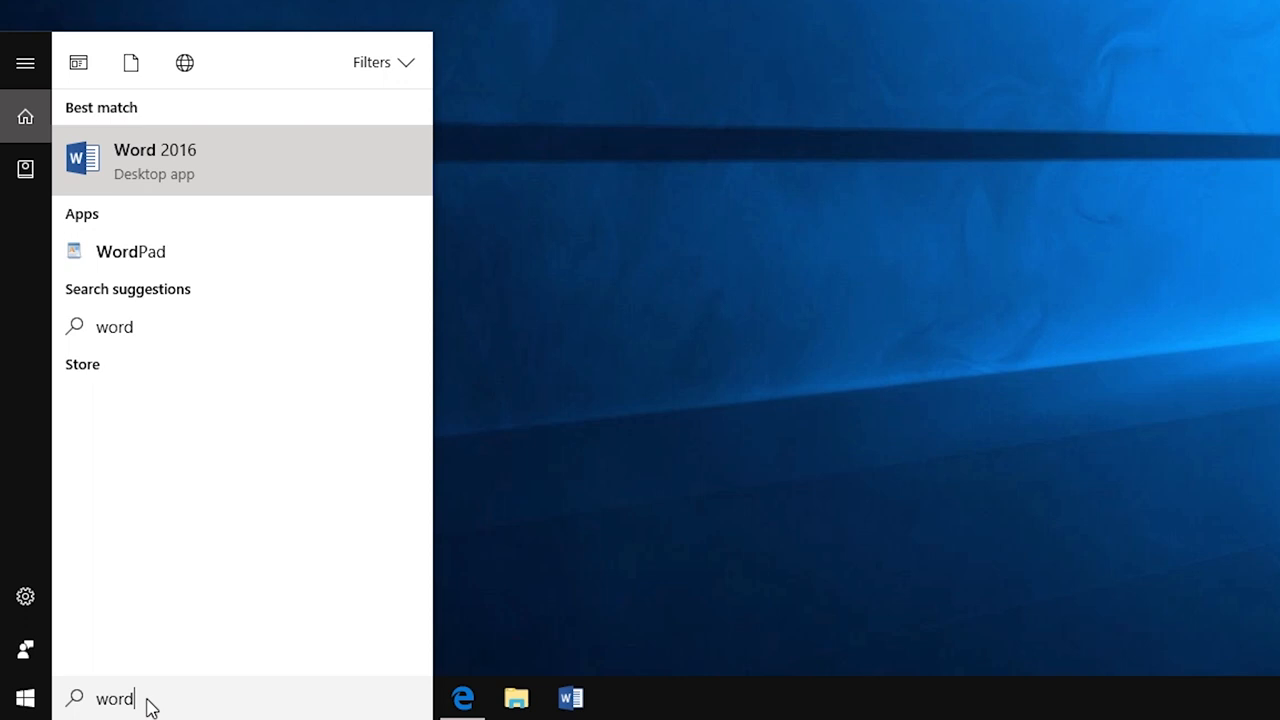
pyautogui.moveTo(216, 192)
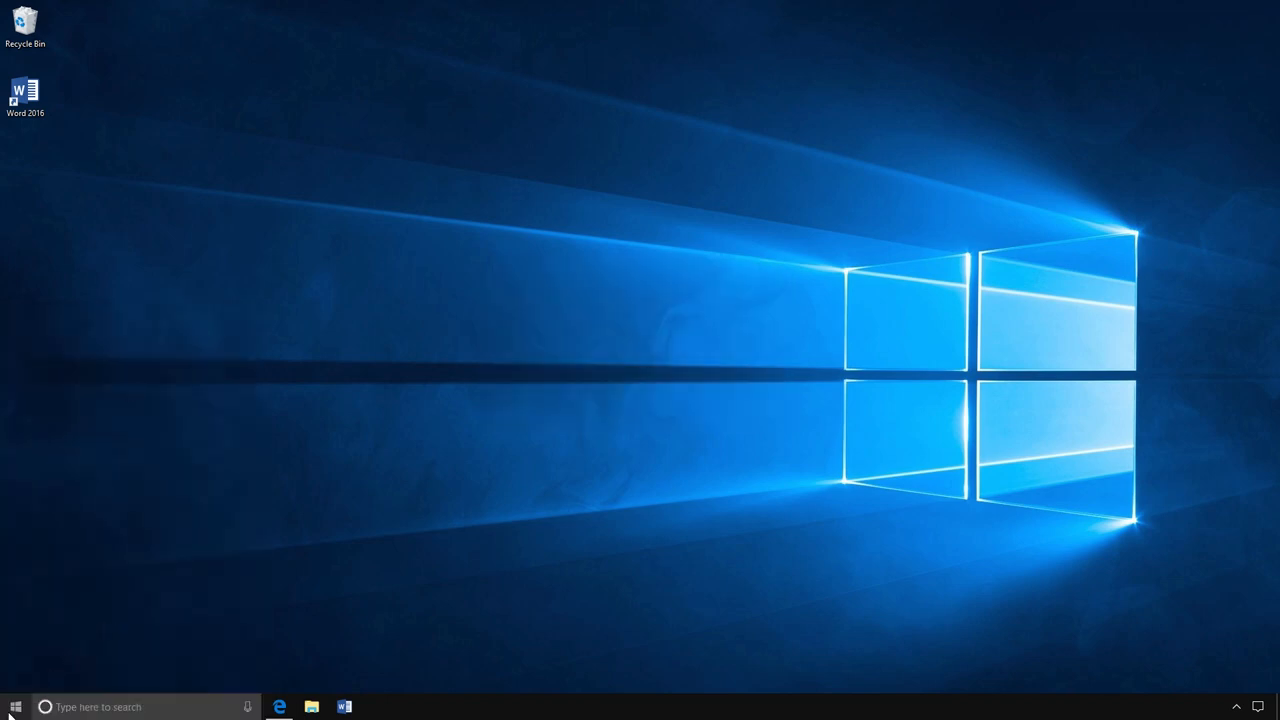
# Reopen the Start menu over the desktop after dismissing the Word search
pyautogui.click(16, 708)
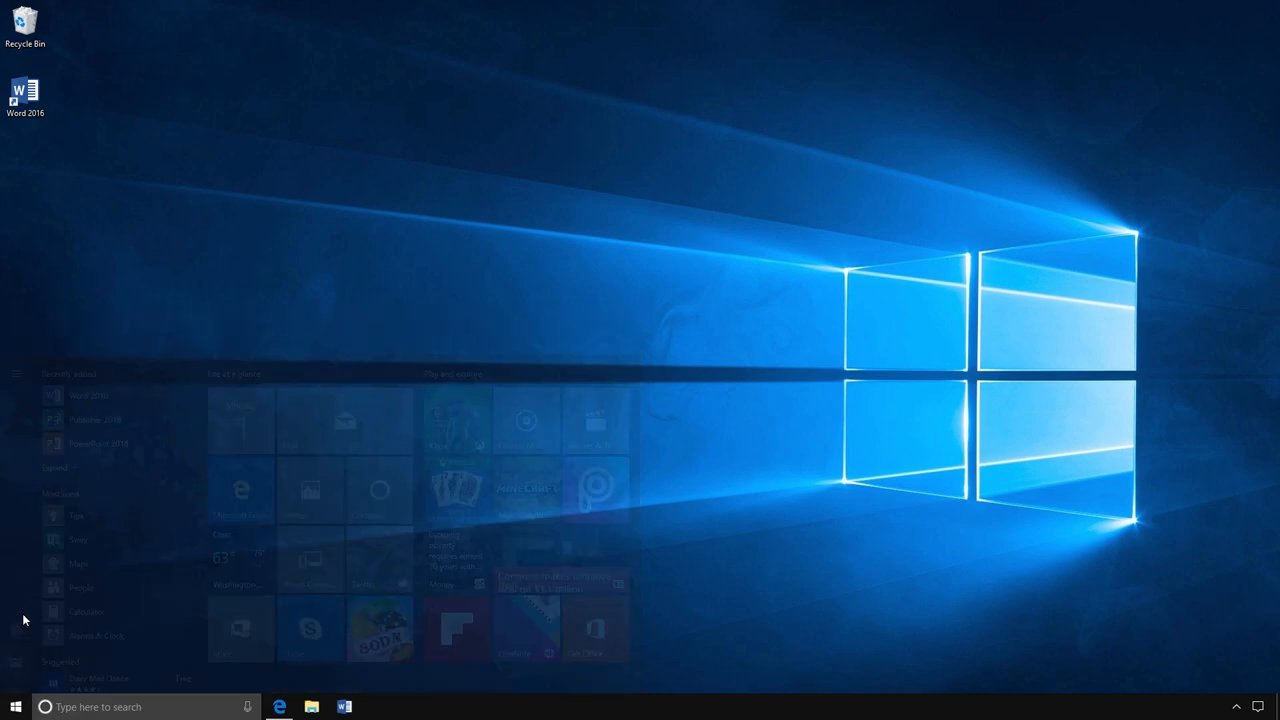
# Launch File Explorer from the Start menu, landing on Quick access
pyautogui.click(312, 708)
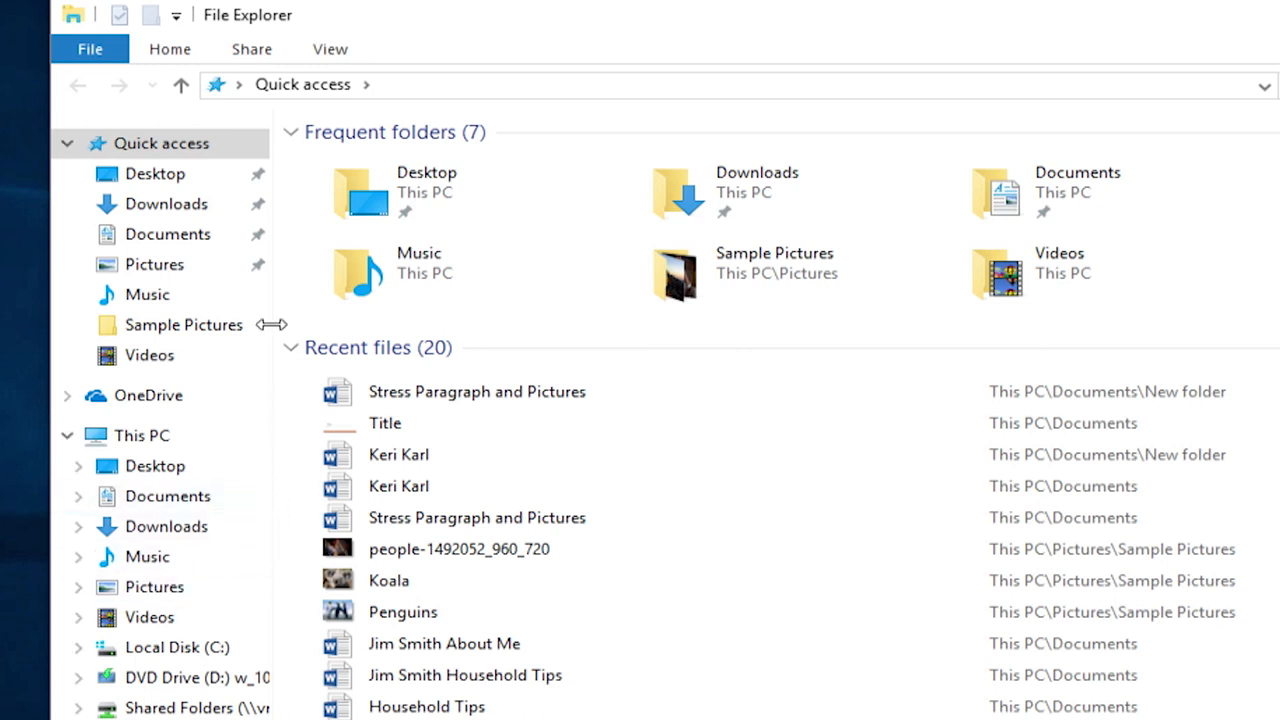
pyautogui.moveTo(710, 196)
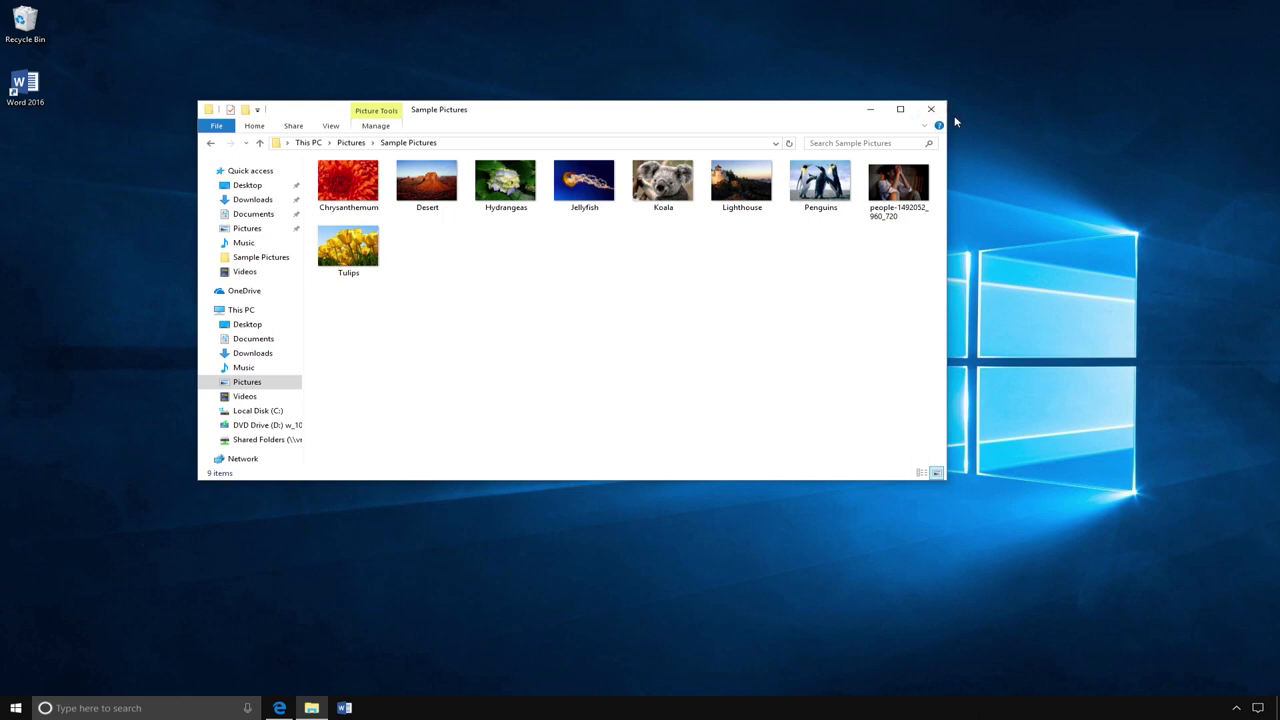
# Return to Quick access and collapse the Recent files group, leaving six frequent folders
pyautogui.click(250, 170)
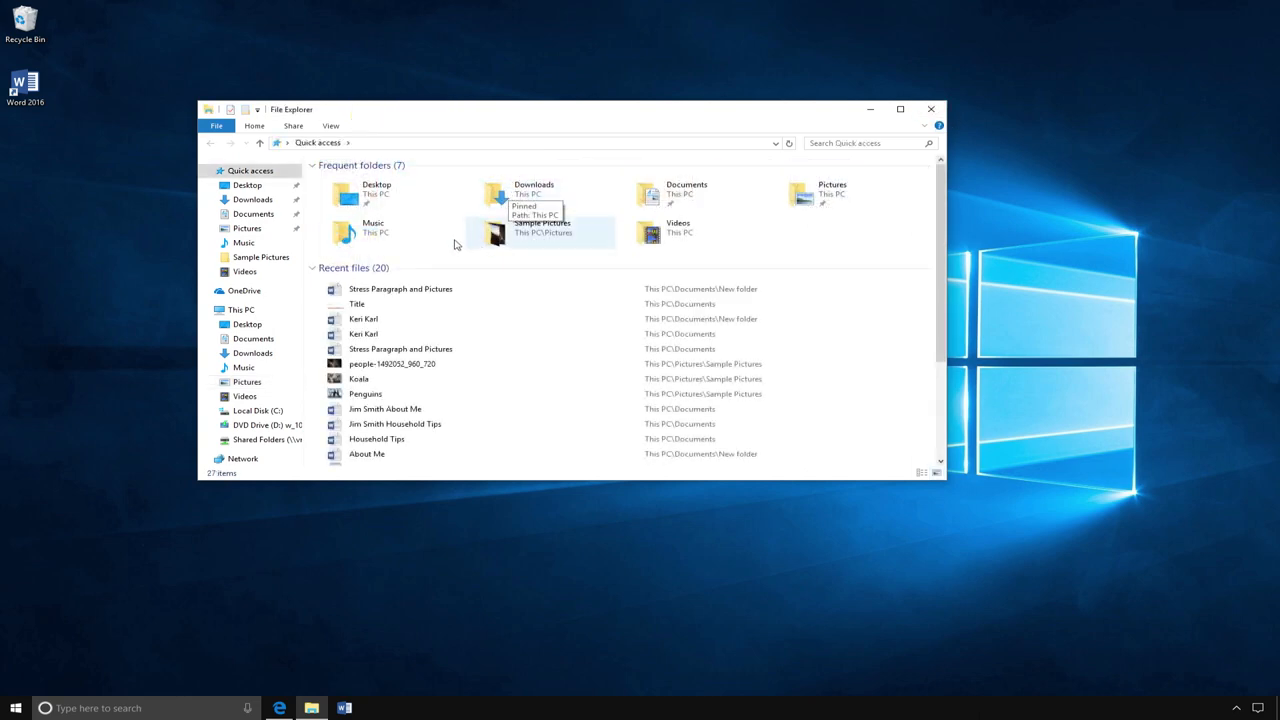
pyautogui.moveTo(444, 398)
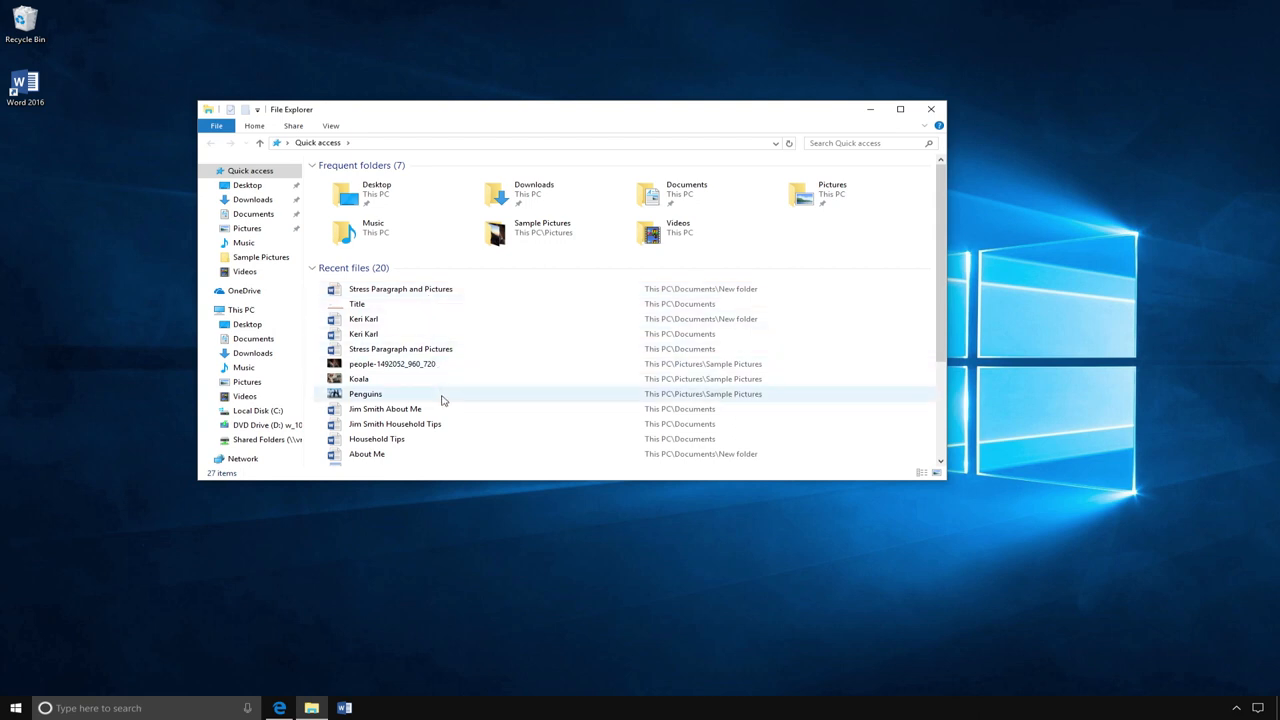
pyautogui.moveTo(286, 184)
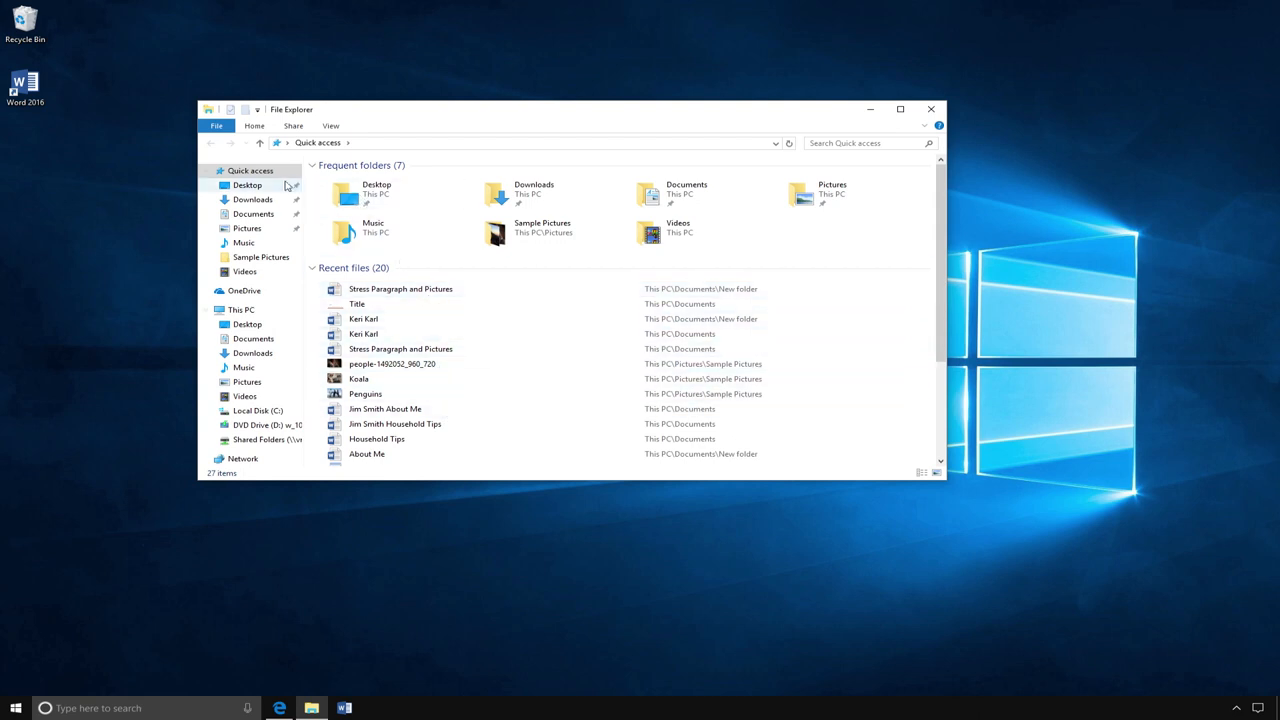
pyautogui.click(252, 200)
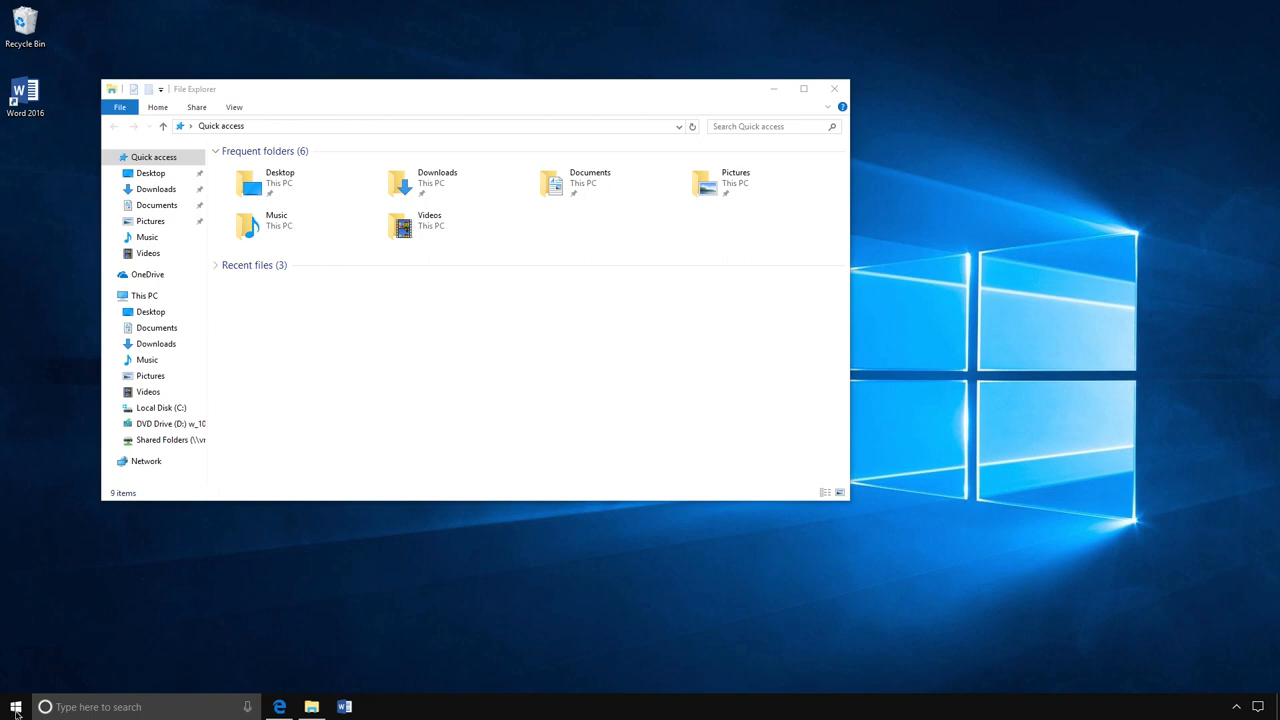
# Show the Start menu's account options: Change account settings, Lock and Sign out
pyautogui.click(16, 708)
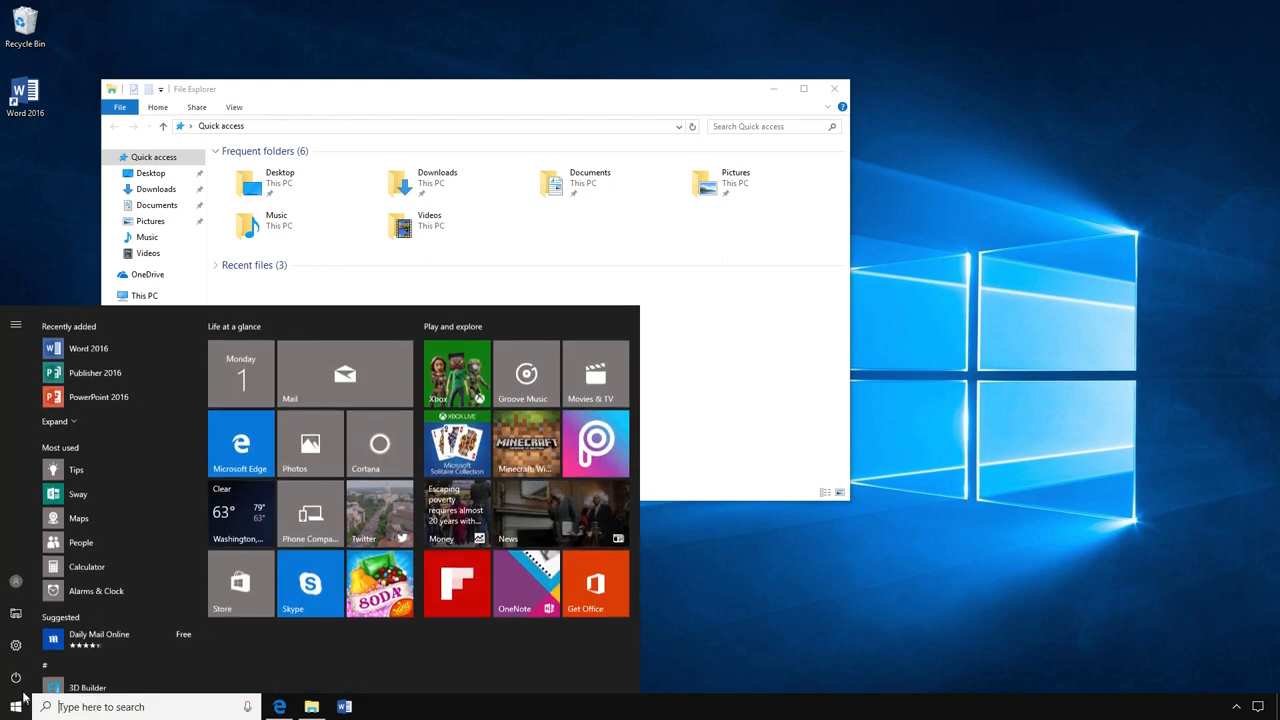
pyautogui.moveTo(16, 676)
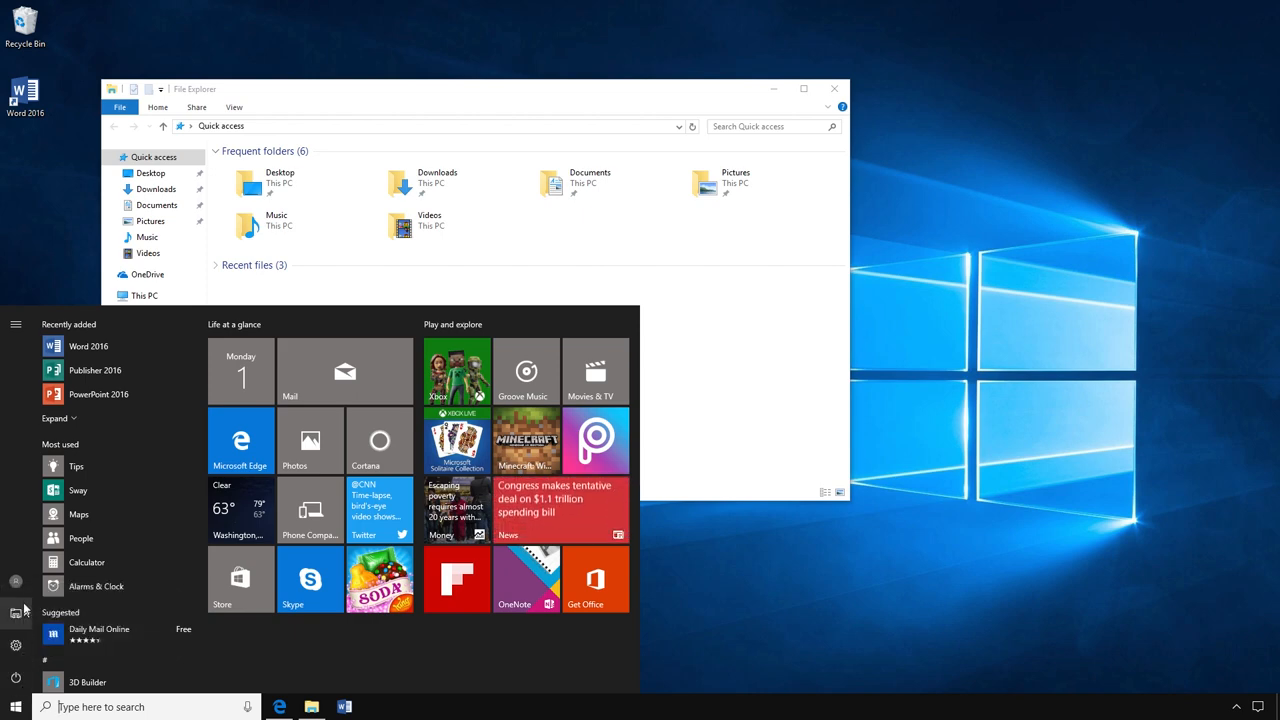
pyautogui.moveTo(16, 580)
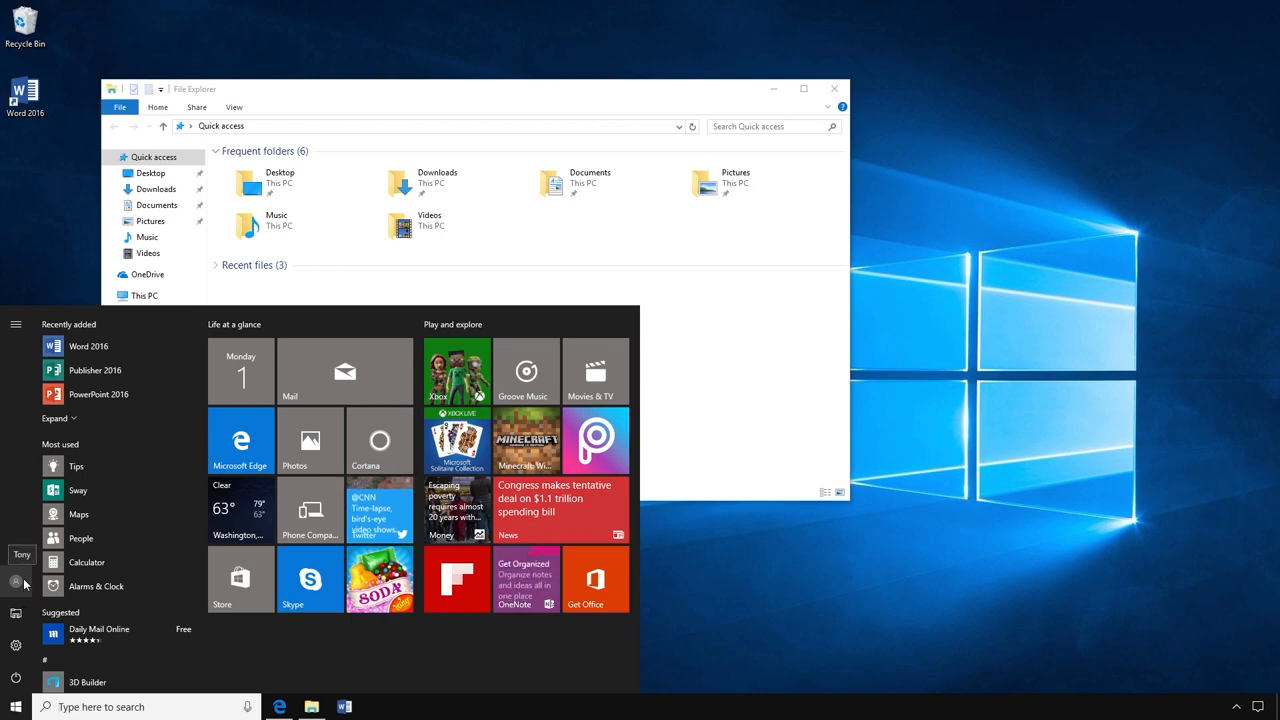
pyautogui.click(22, 562)
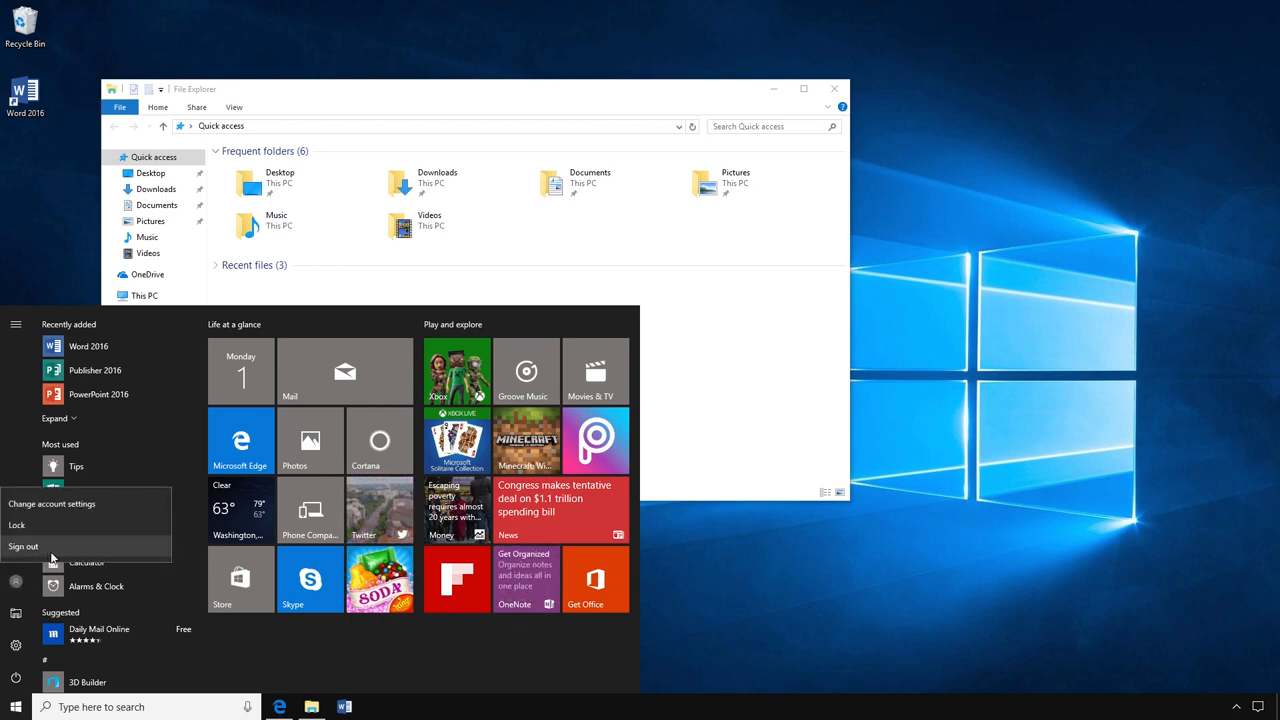